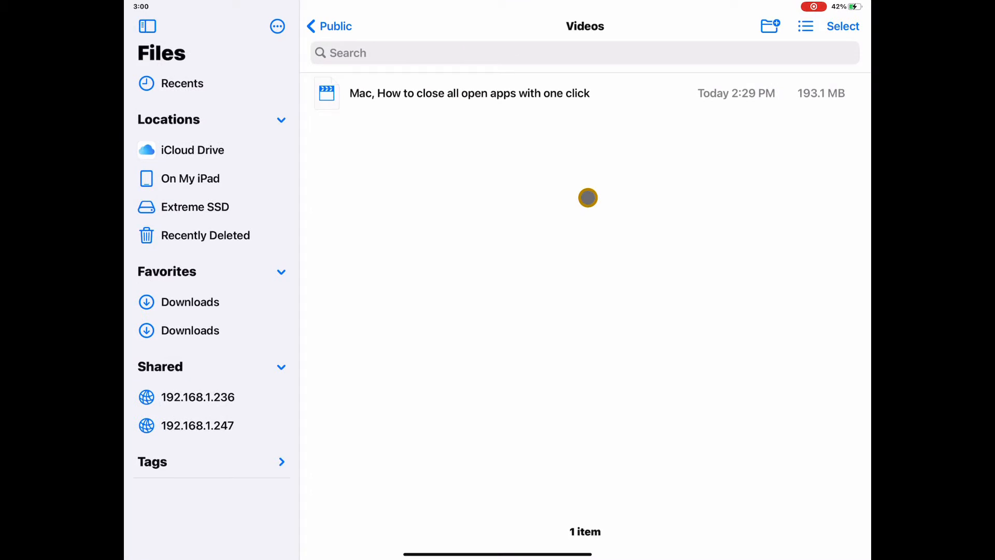
# Browse the 192.168.1.247 server under Shared in the Files sidebar to list its folders
pyautogui.click(198, 426)
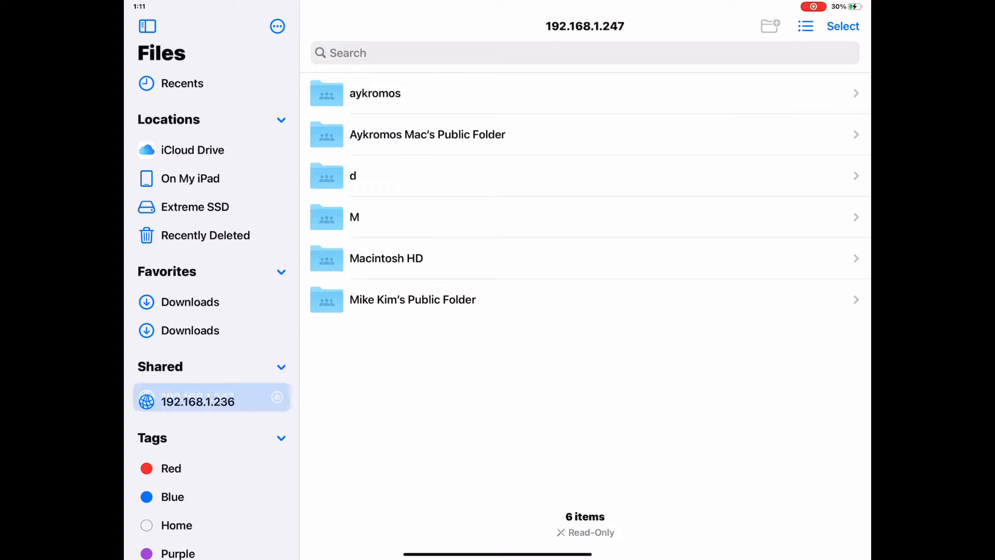
pyautogui.click(198, 401)
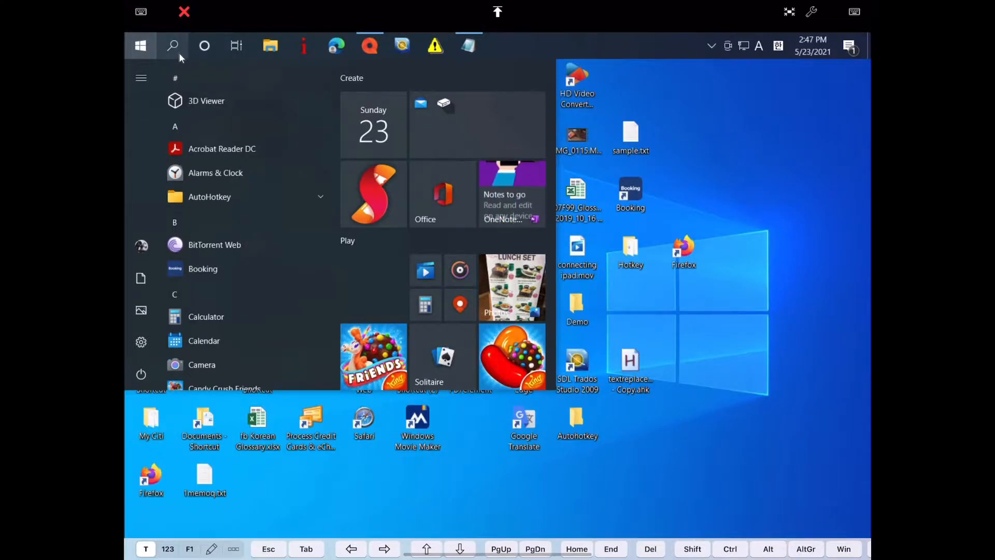
# Search 'sharing' in Windows, then turn Nearby sharing on and Share across devices off
pyautogui.click(172, 45)
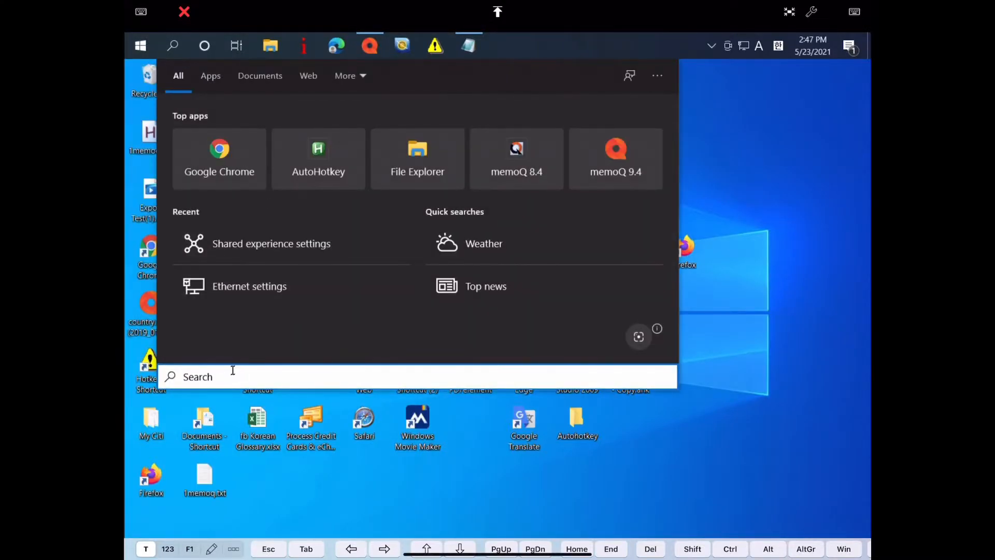
pyautogui.moveTo(237, 374)
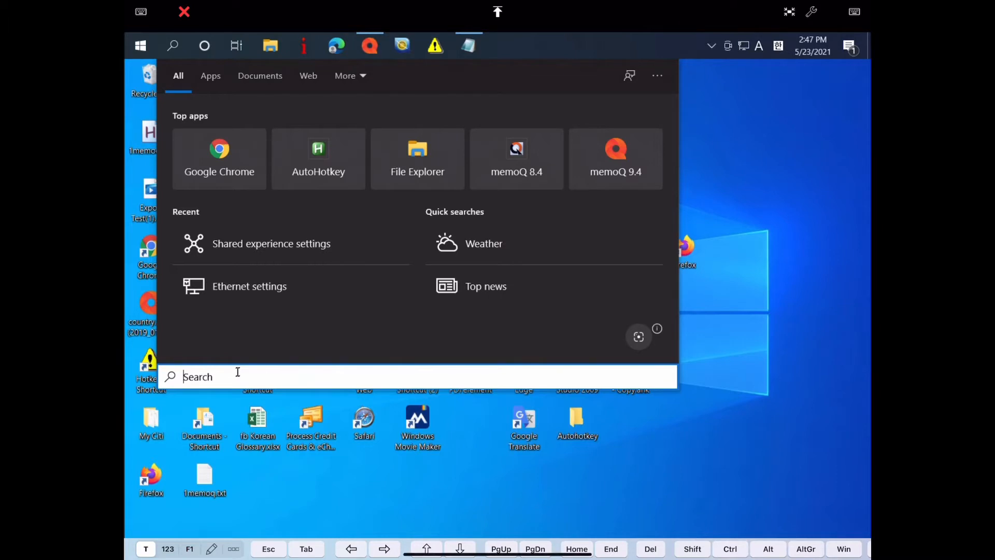
pyautogui.write('sha')
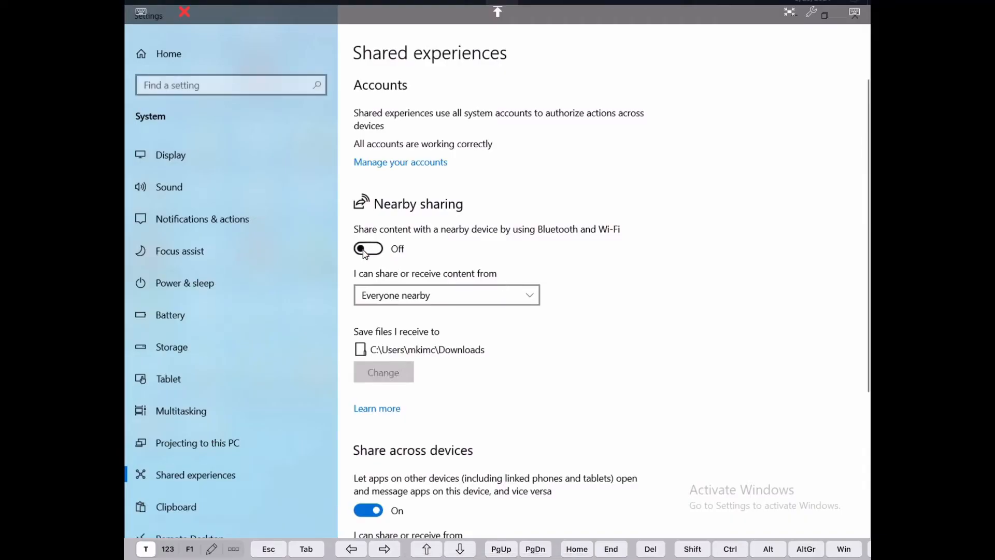
pyautogui.click(368, 249)
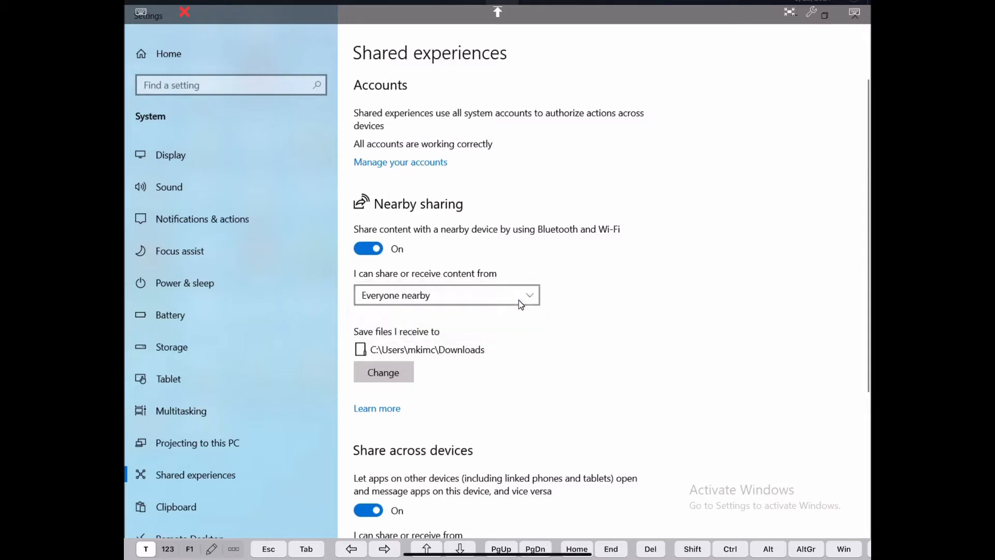
pyautogui.moveTo(568, 373)
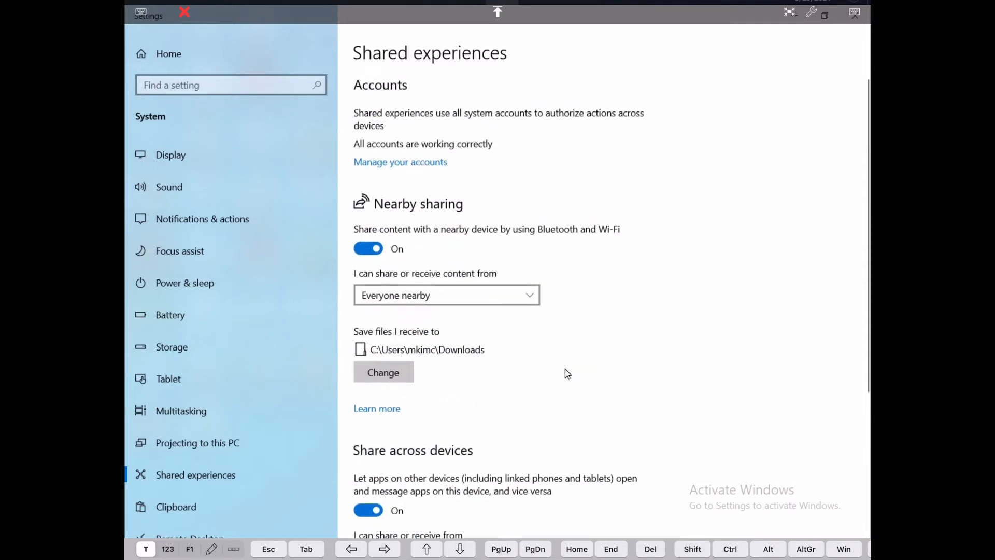
pyautogui.scroll(-3)
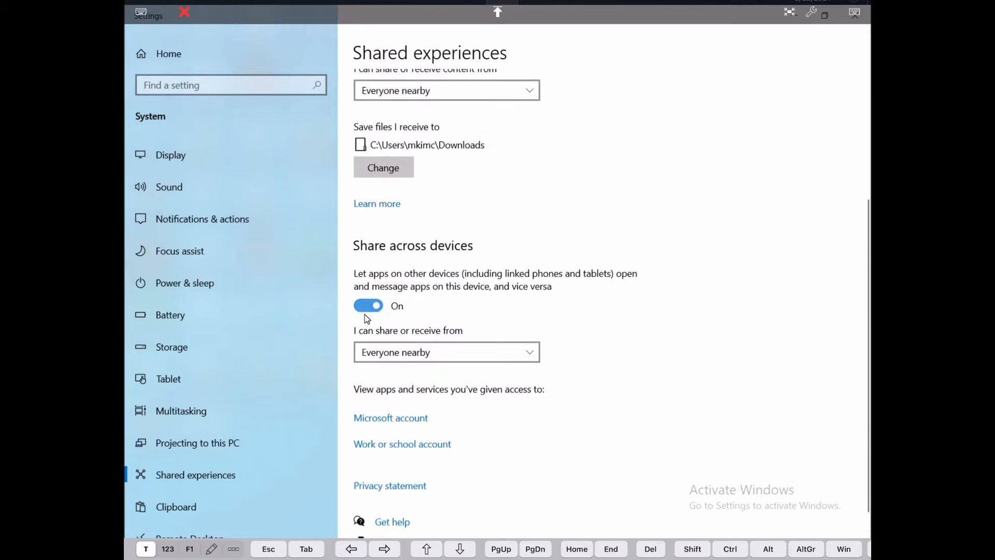
pyautogui.click(368, 306)
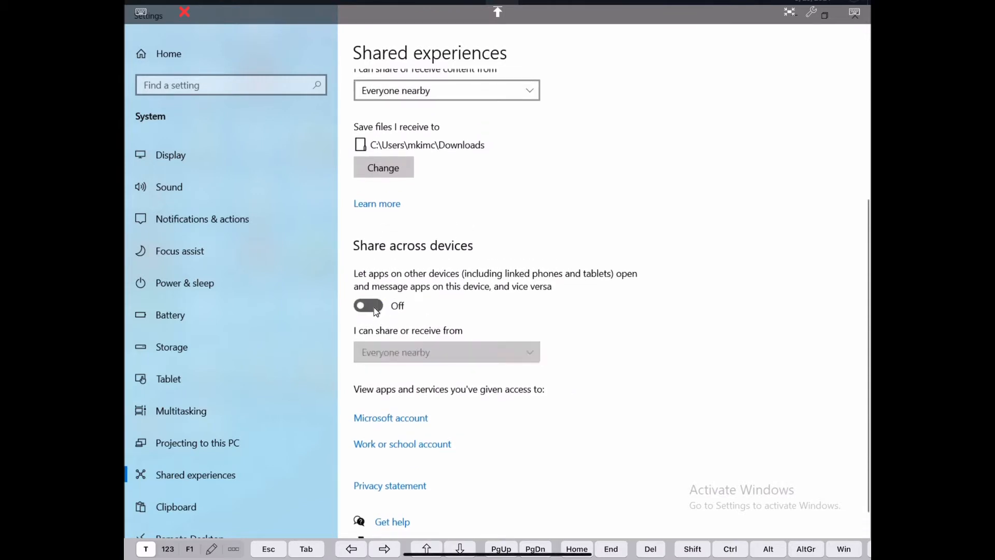
pyautogui.click(173, 46)
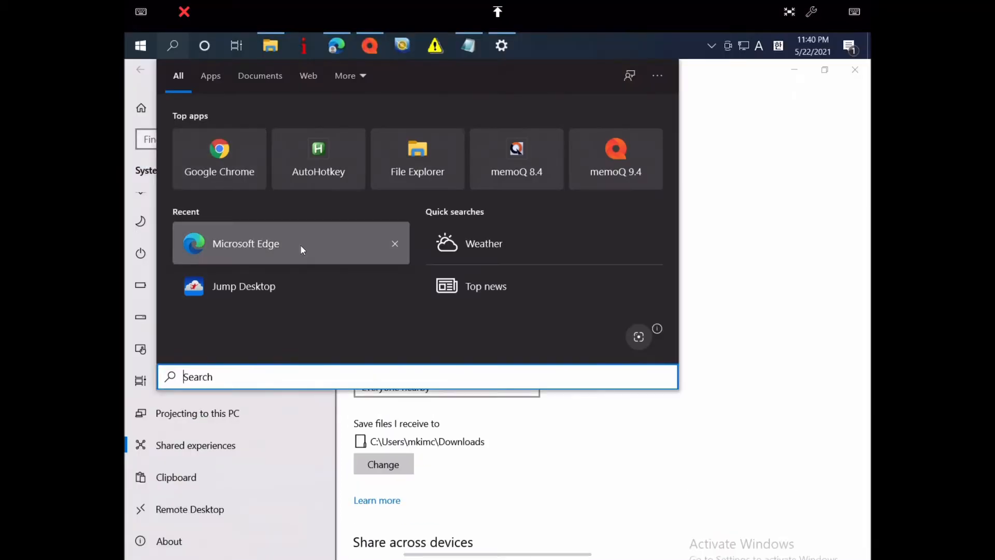
# Go to Control Panel > Network and Sharing Center > Change advanced sharing settings
pyautogui.write('contro')
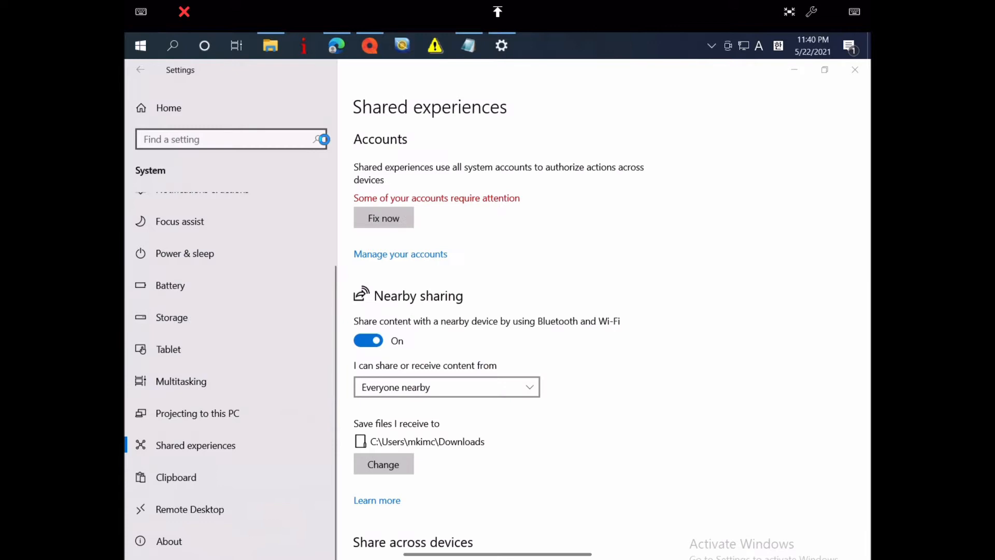
pyautogui.click(535, 45)
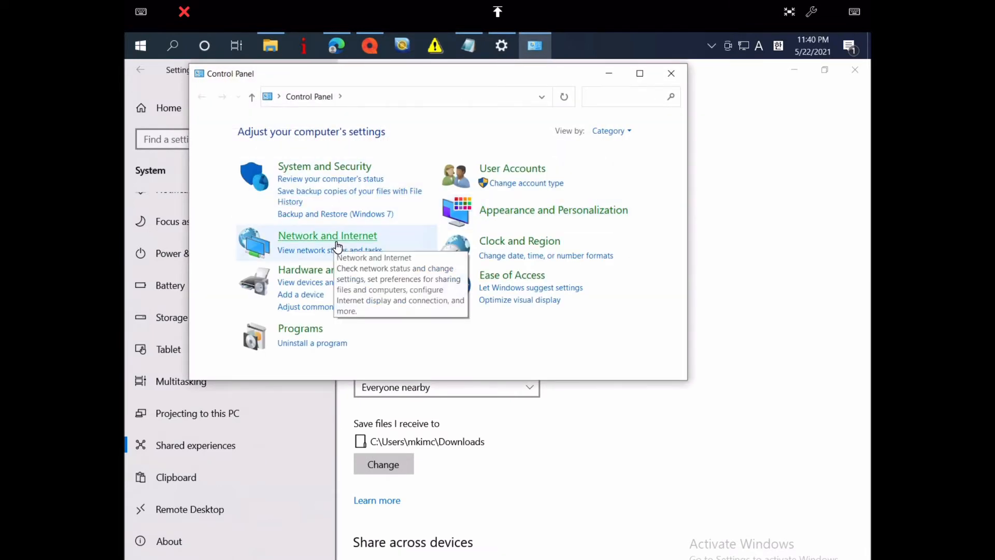
pyautogui.click(328, 235)
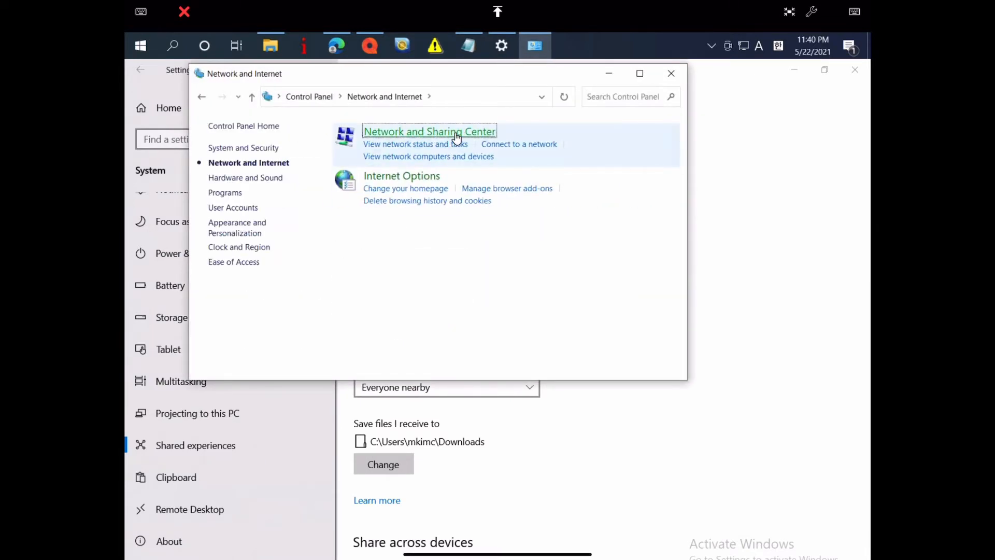
pyautogui.click(429, 132)
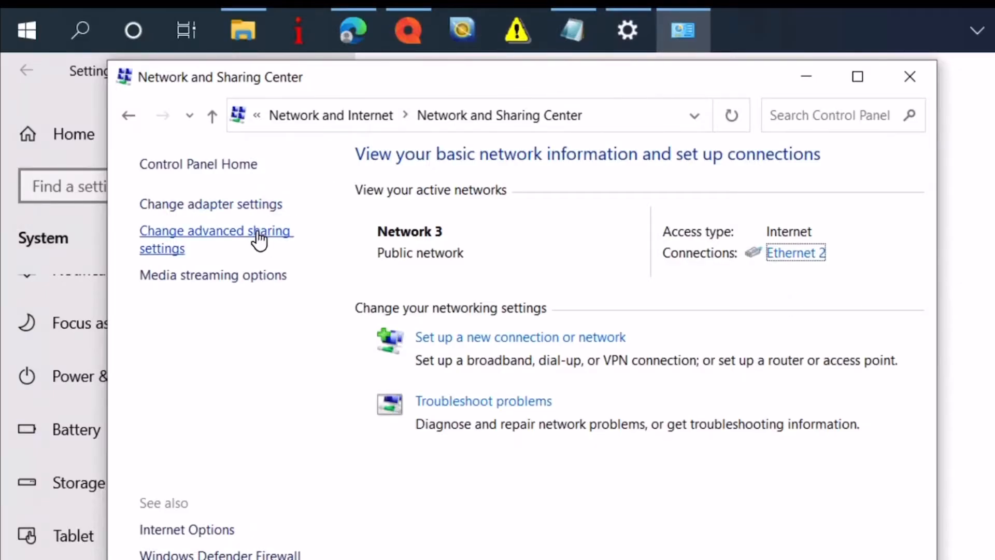
pyautogui.click(214, 239)
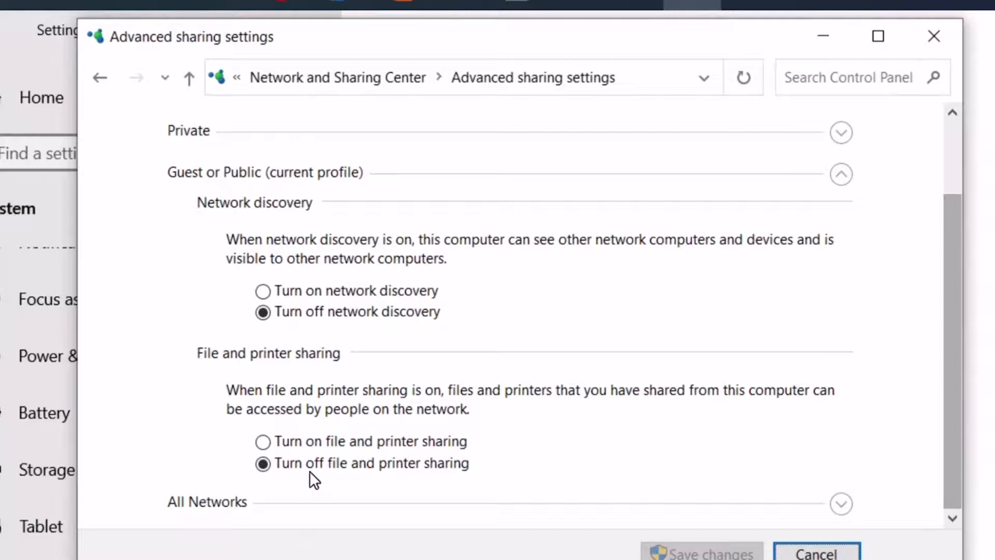
pyautogui.click(263, 441)
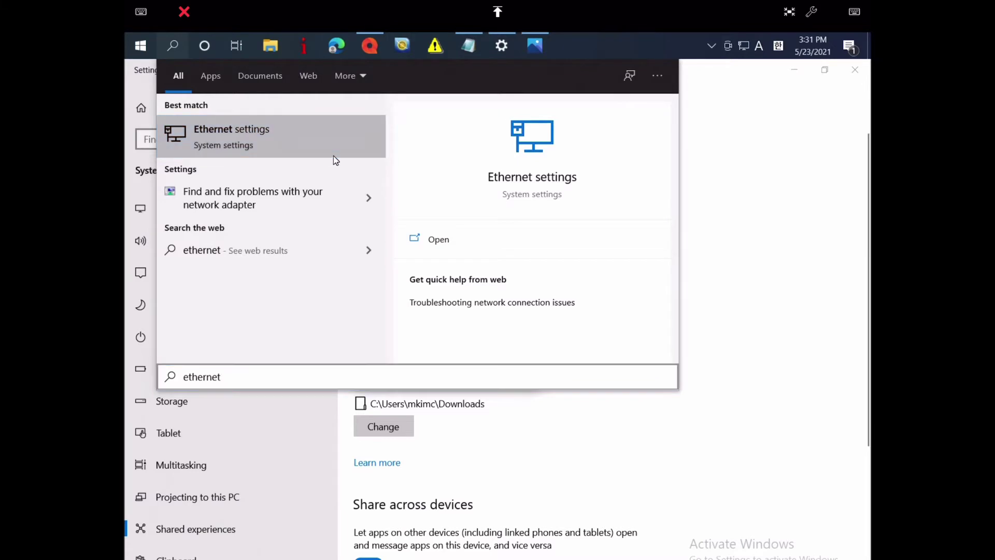
# Search 'ethernet' and open Ethernet settings to view the connected Network 3
pyautogui.press('Backspace')
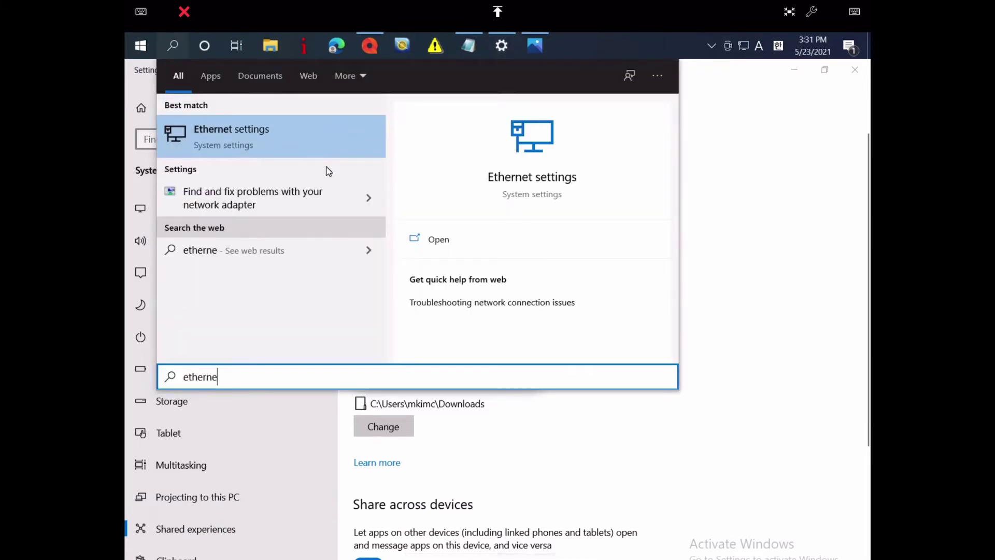
pyautogui.write('t')
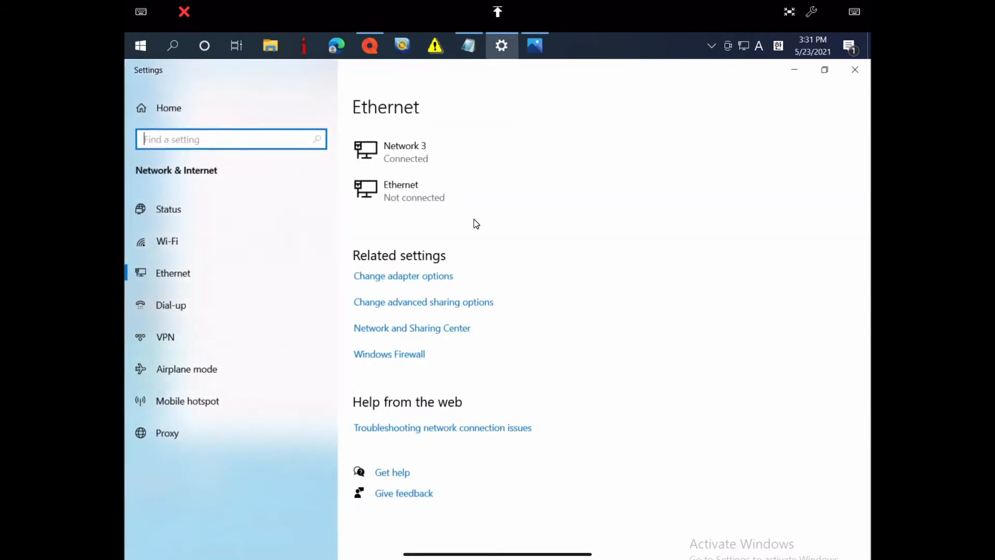
pyautogui.moveTo(424, 159)
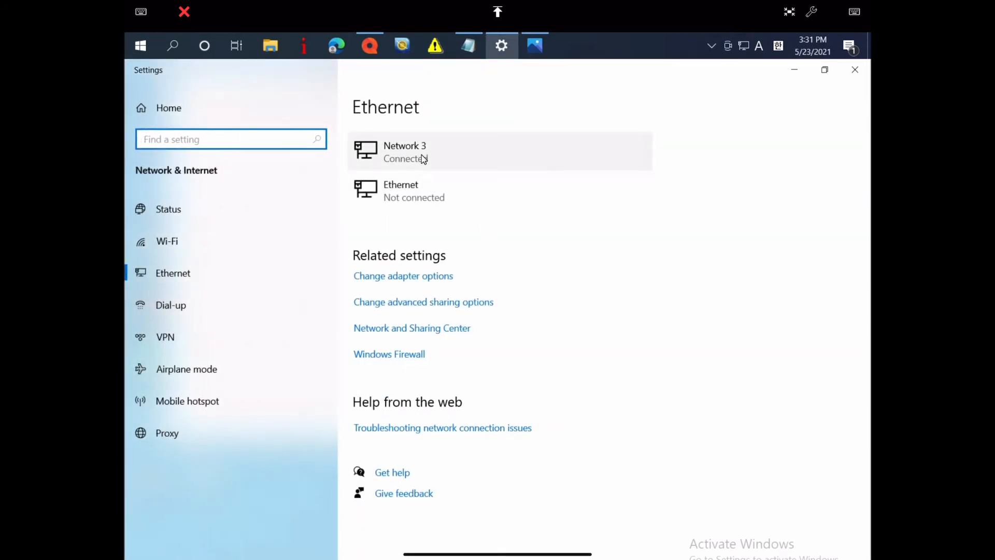
pyautogui.click(406, 152)
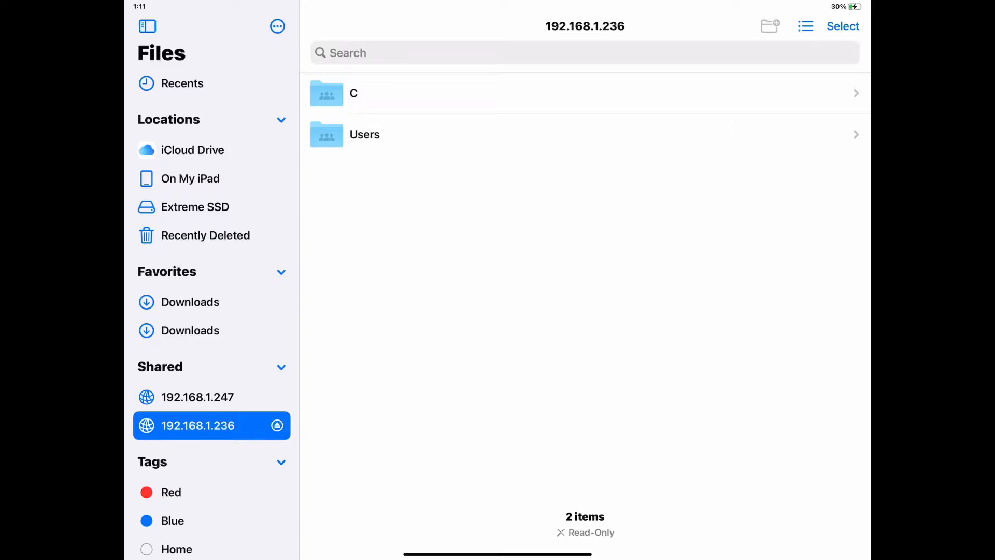
# Eject the 192.168.1.247 and 192.168.1.236 servers from the Files sidebar
pyautogui.click(197, 397)
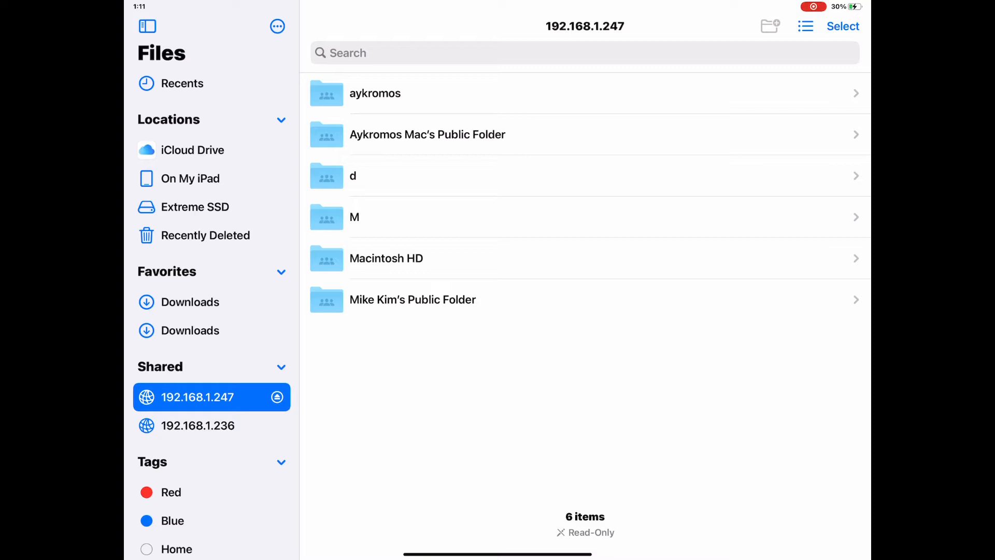
pyautogui.click(193, 149)
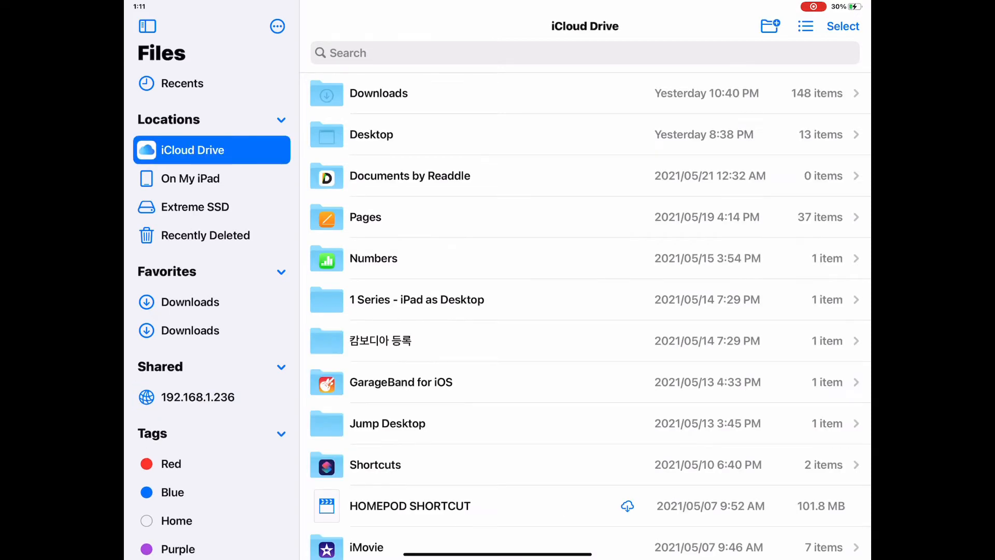
pyautogui.click(198, 398)
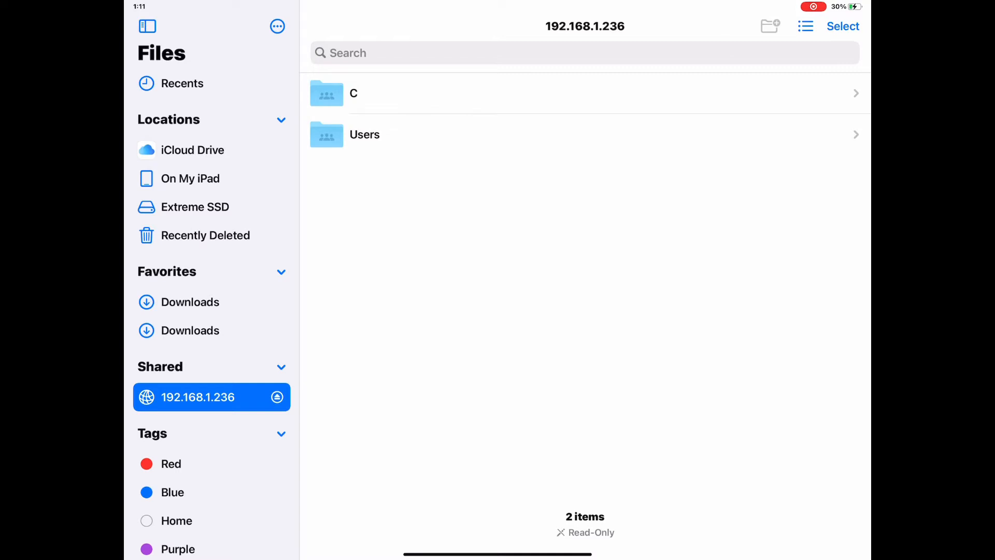
pyautogui.click(192, 150)
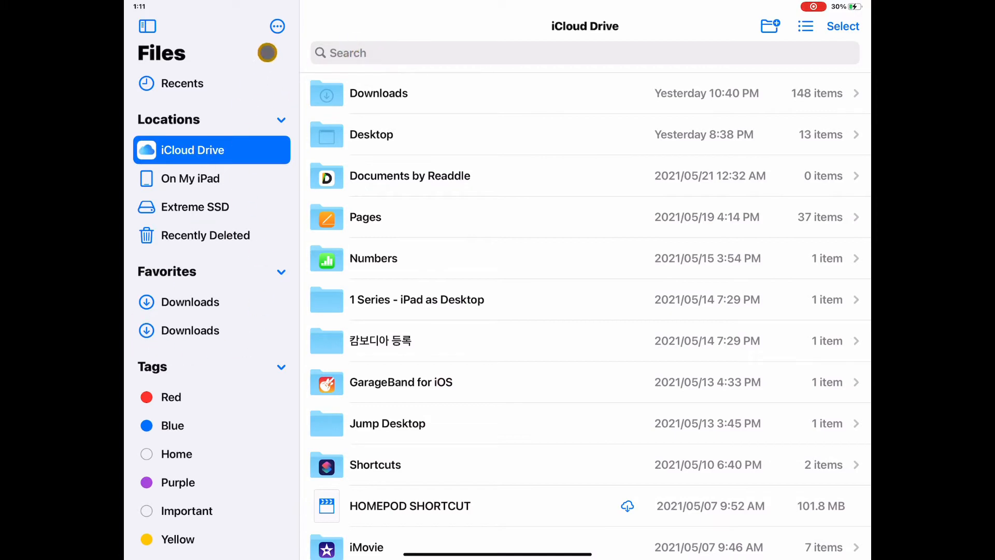
pyautogui.click(278, 26)
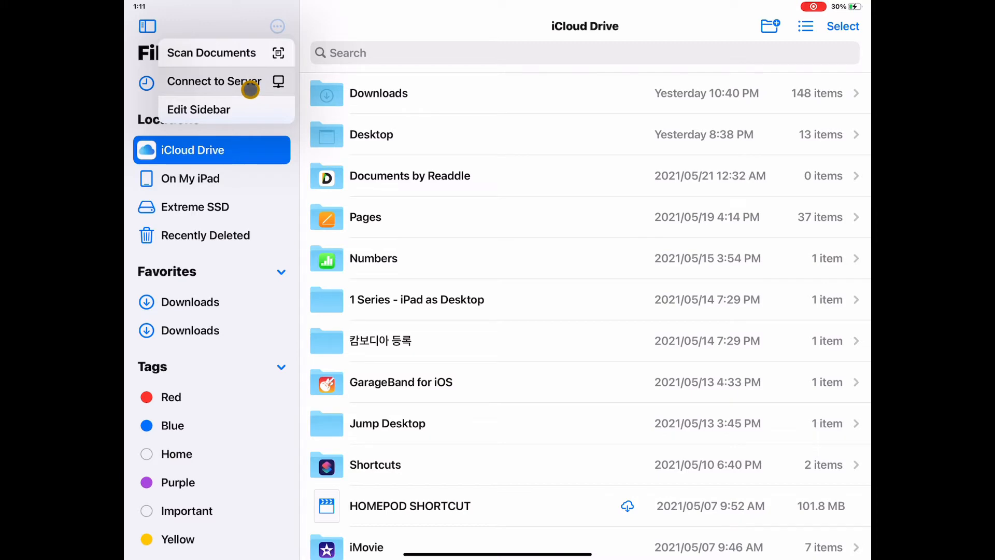
# Connect to smb://192.168.1.236 as a Registered User with login credentials
pyautogui.click(213, 82)
pyautogui.write('smb://192.168.1')
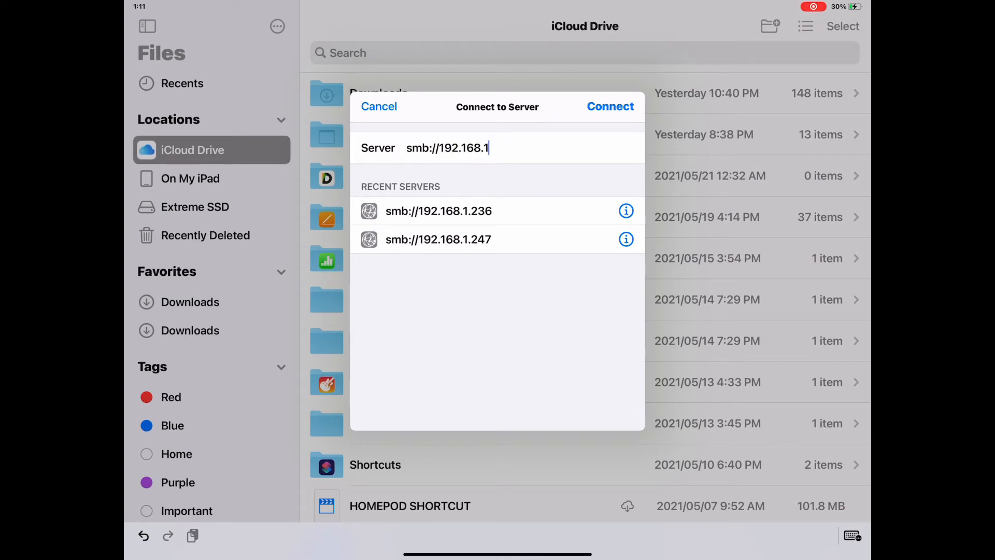
pyautogui.write('.')
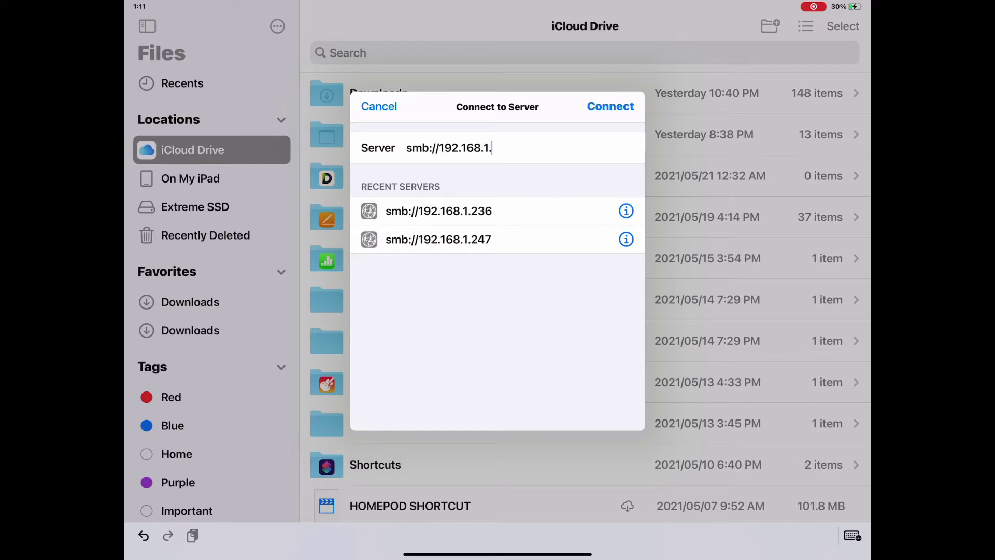
pyautogui.write('236')
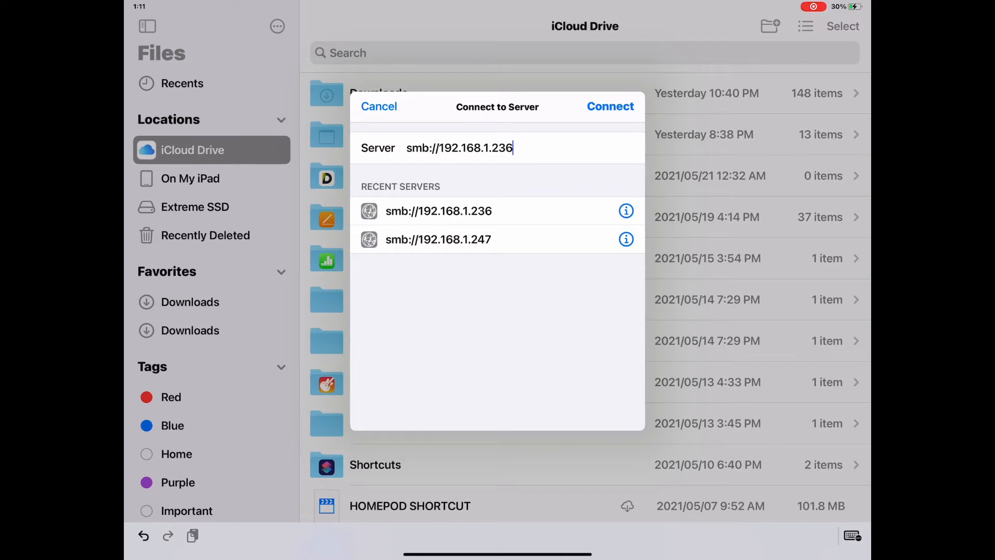
pyautogui.click(610, 107)
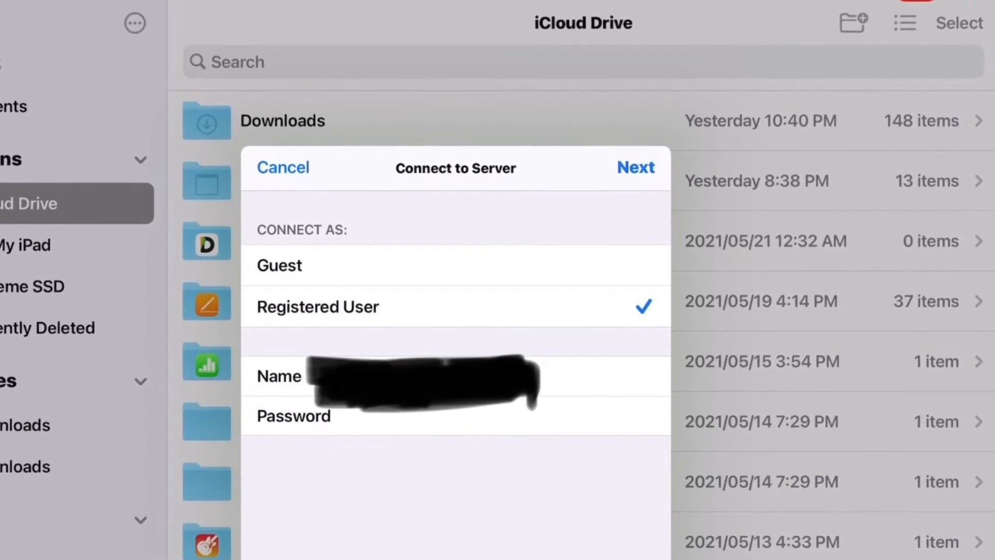
pyautogui.click(636, 167)
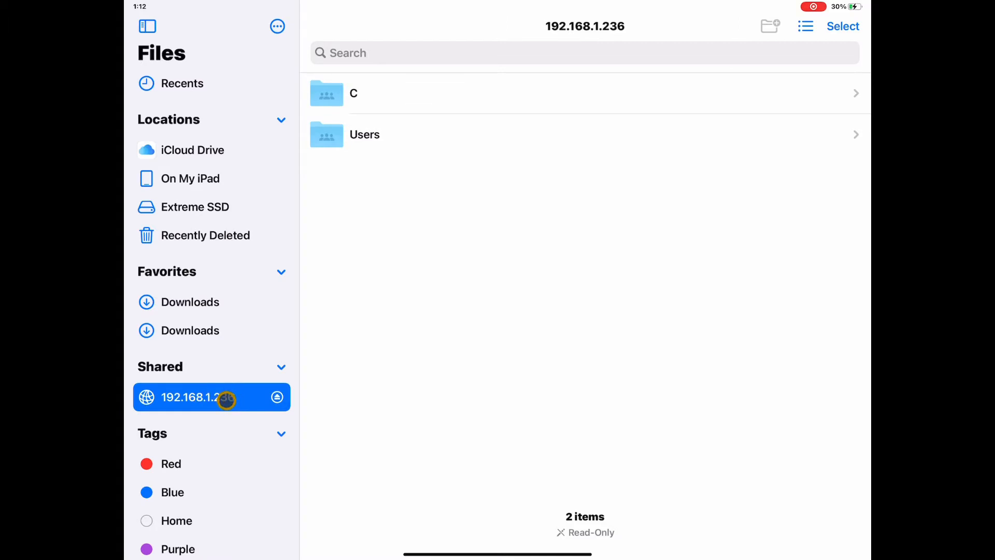
# In Users > Public > Documents, rename 'desk' to 'desk demo', then open Public > Downloads
pyautogui.click(354, 93)
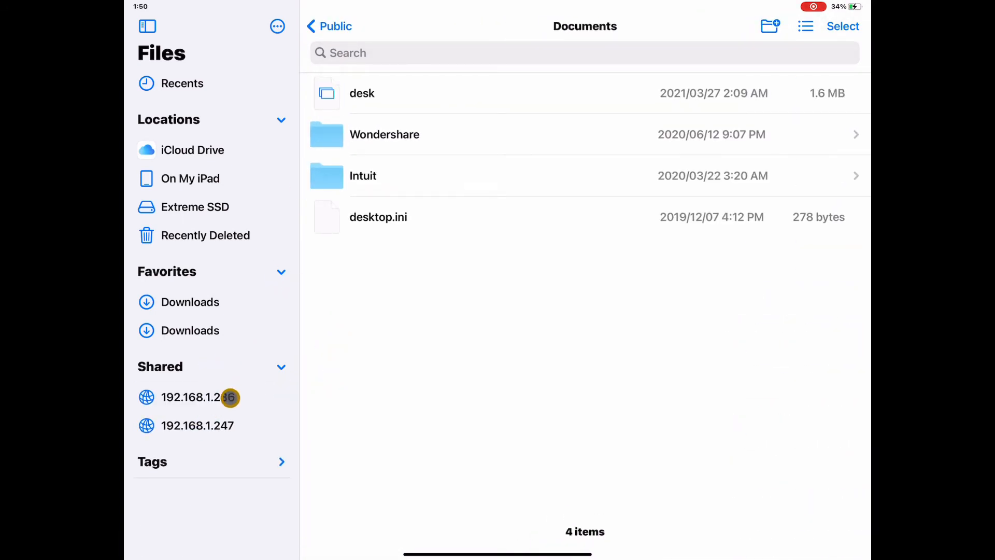
pyautogui.click(197, 397)
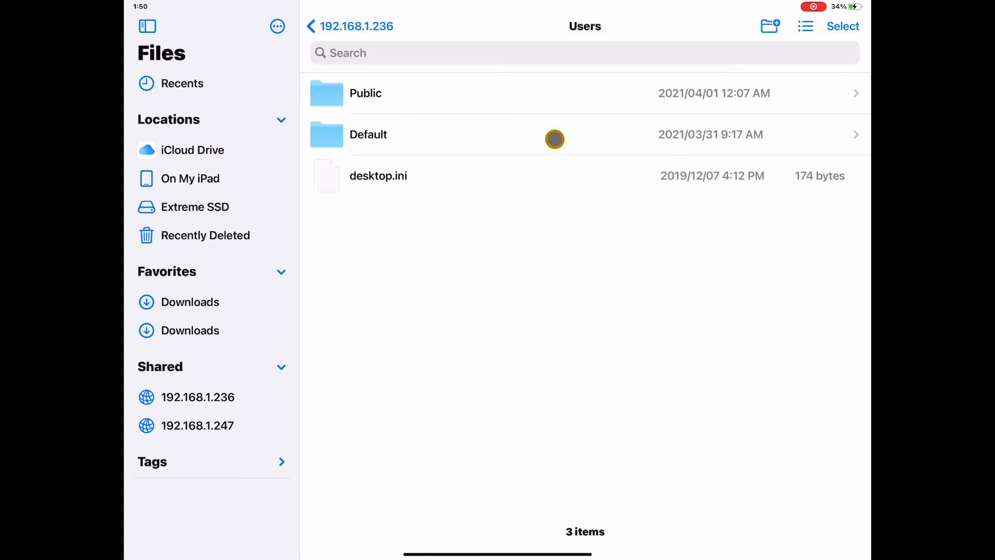
pyautogui.click(365, 93)
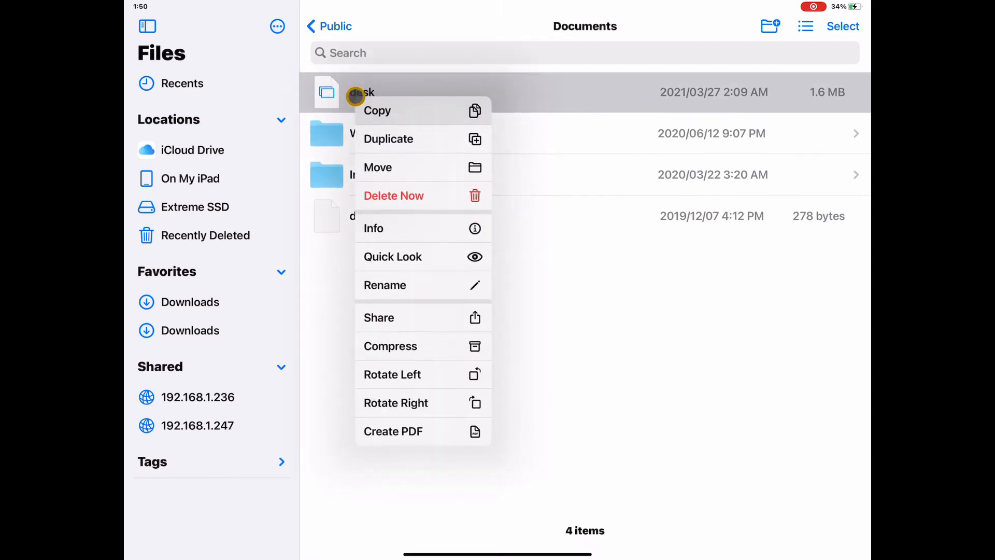
pyautogui.click(384, 285)
pyautogui.write(' demo')
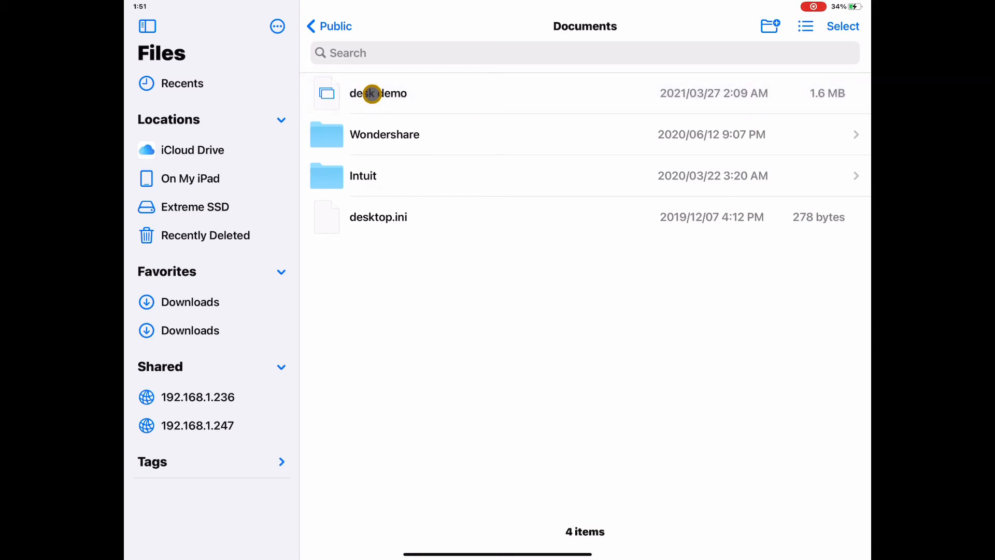
pyautogui.click(189, 178)
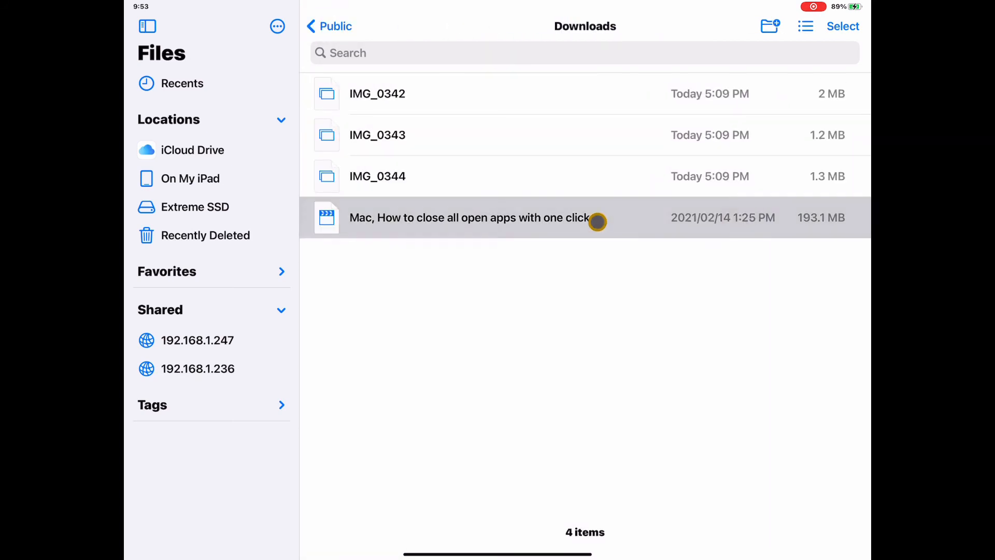
# Preview and play the 'Mac, How to close all open apps with one click' video
pyautogui.click(470, 218)
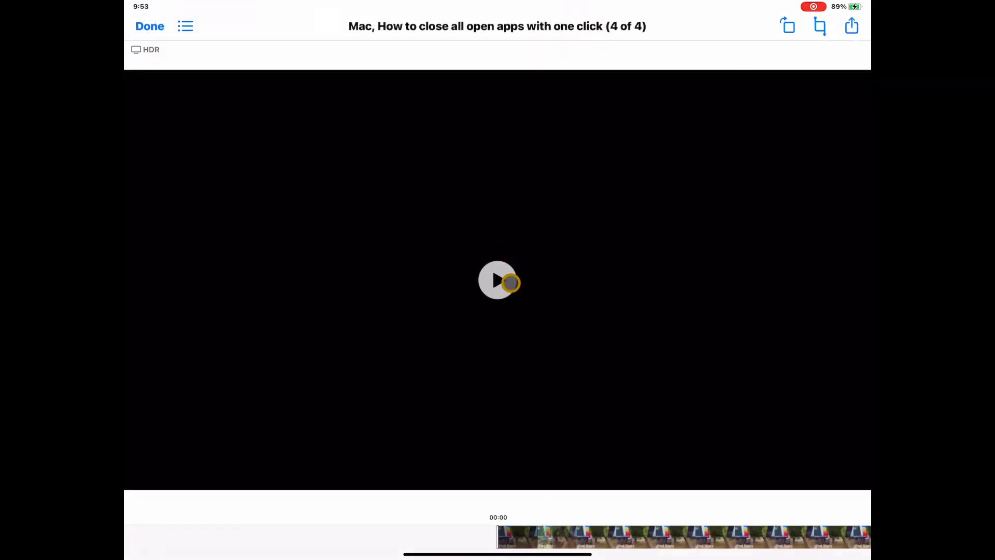
pyautogui.click(498, 283)
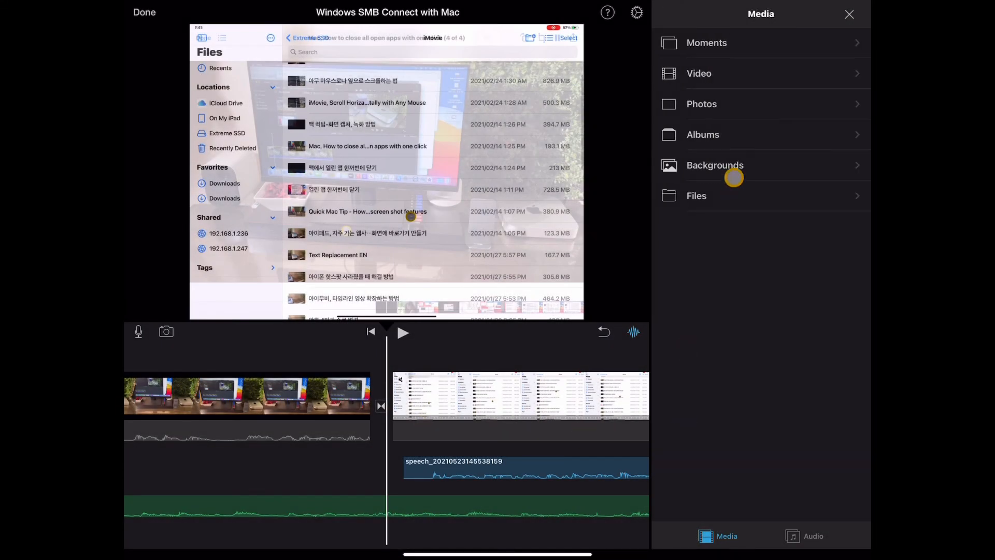
# Browse the Files media in iMovie, pick a clip, and play the project's desk footage
pyautogui.click(228, 234)
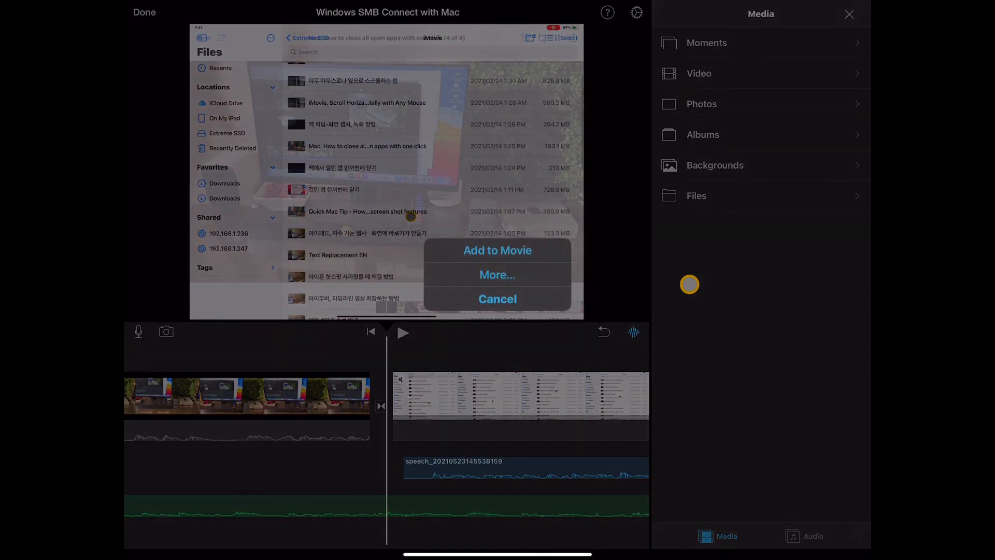
pyautogui.click(497, 251)
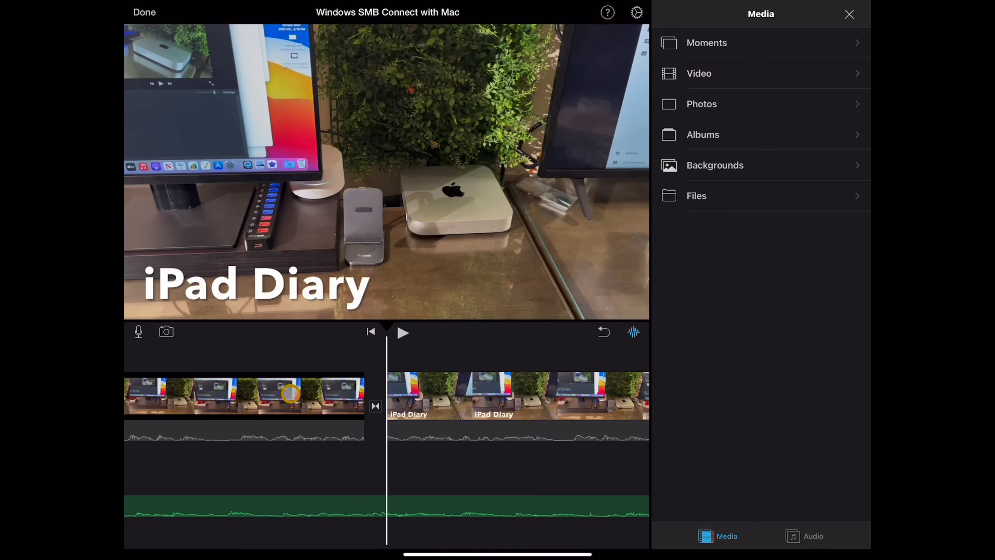
pyautogui.click(403, 333)
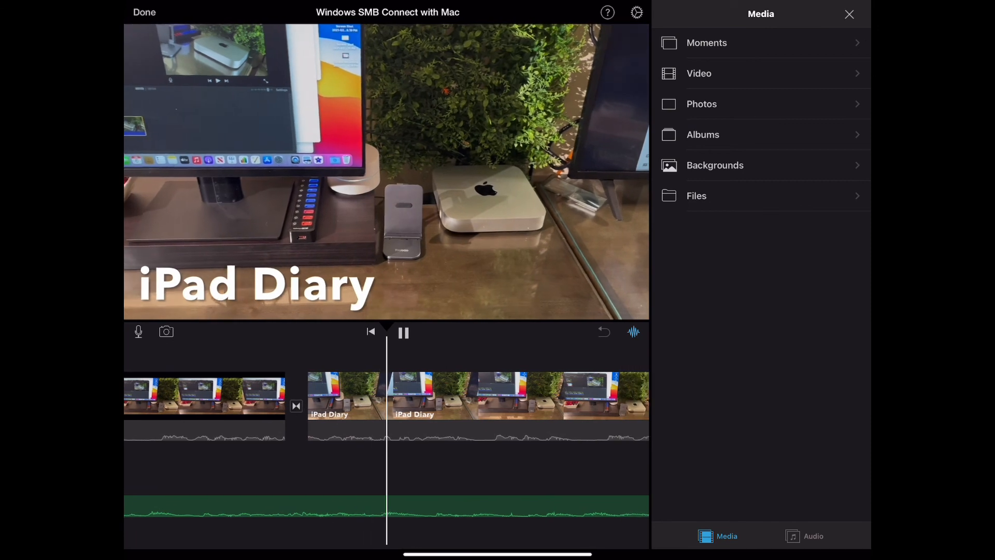